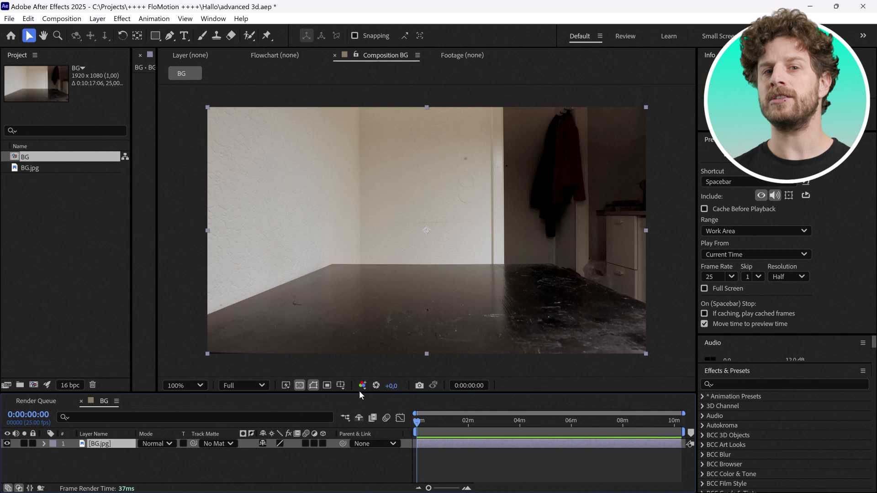
Create a new Two-Node Camera (Camera 1) with a wider lens preset.
click(98, 19)
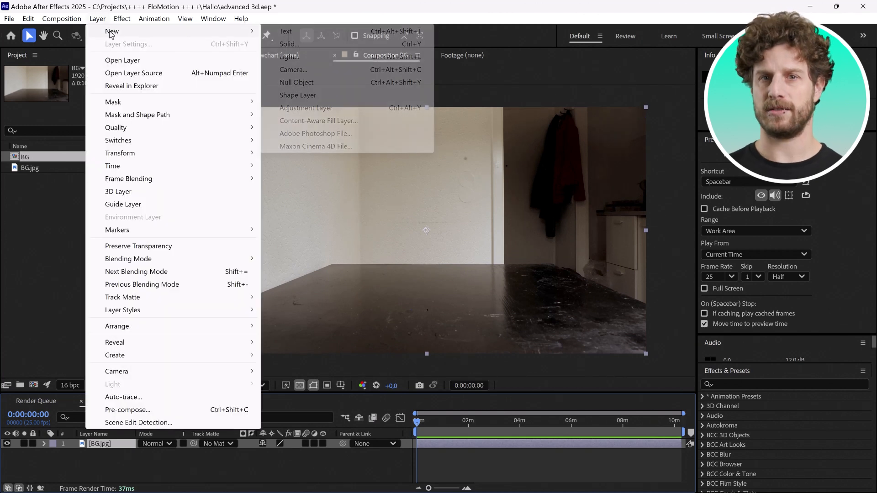
click(293, 70)
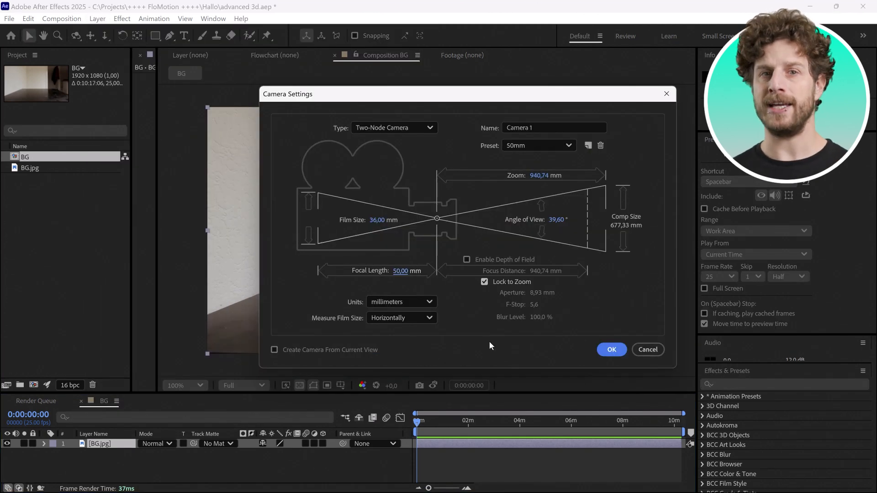
click(537, 145)
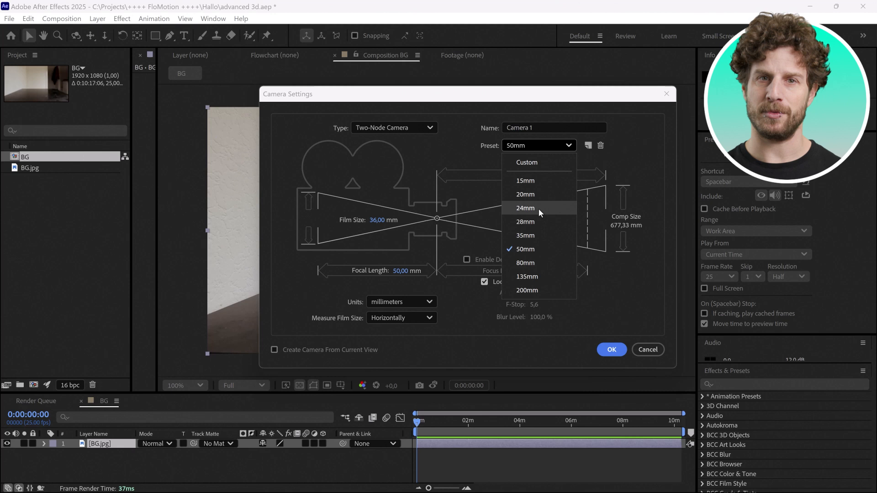
click(525, 207)
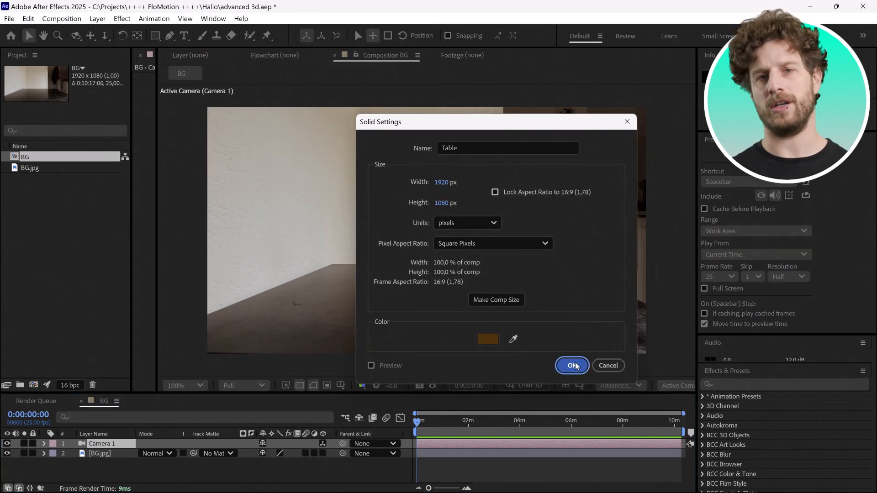
Create the brown Table solid and tilt its 3D plane onto the tabletop.
click(572, 366)
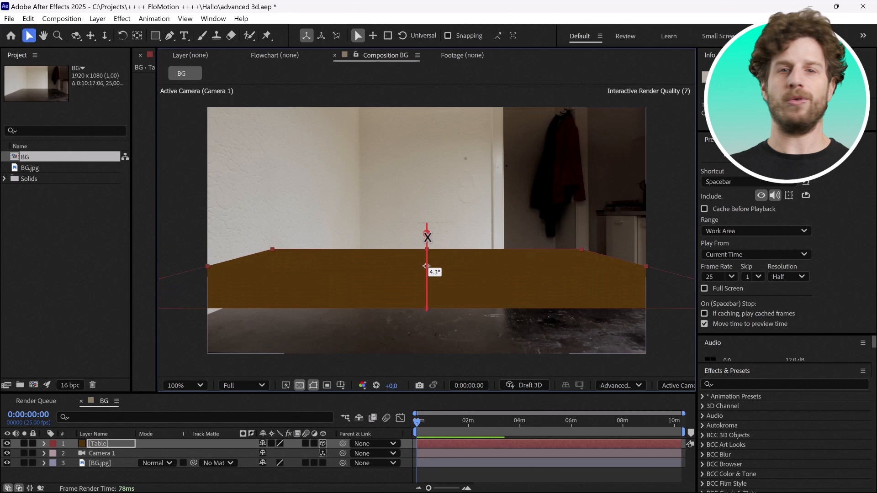
drag(425, 266, 425, 266)
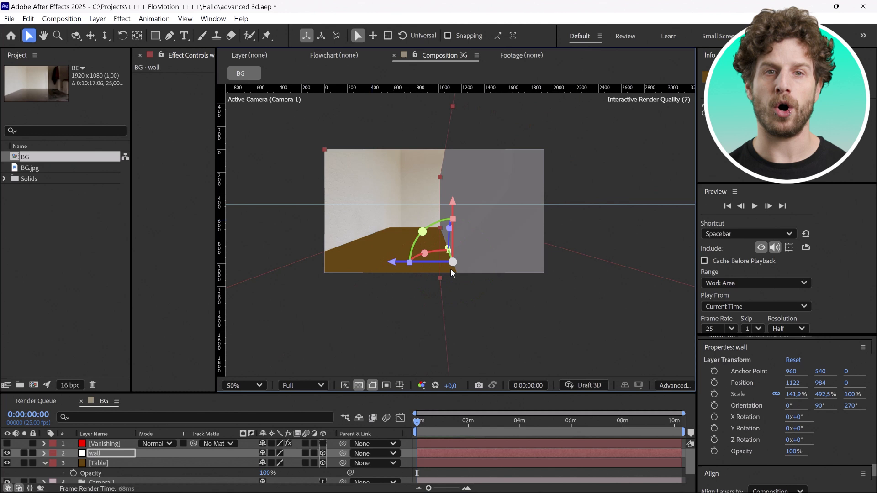
Move the grey wall plane with the gizmo into place against the room's wall.
drag(452, 262, 301, 262)
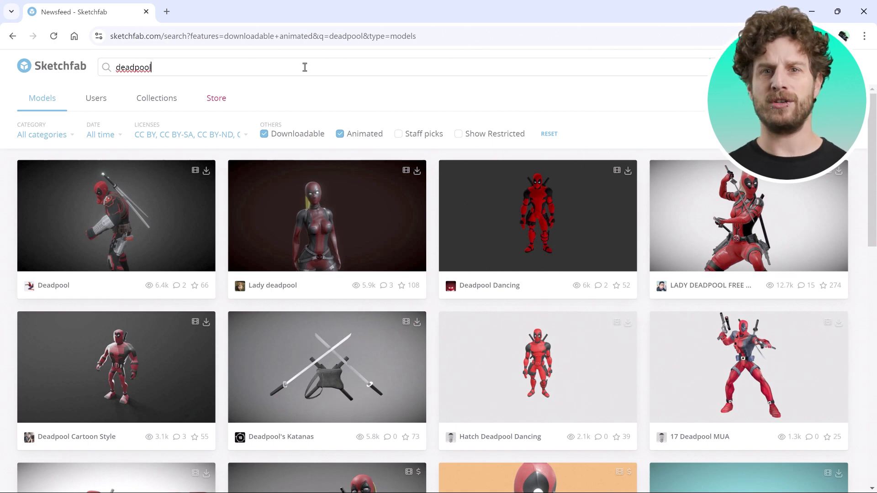
mouse_move(192, 233)
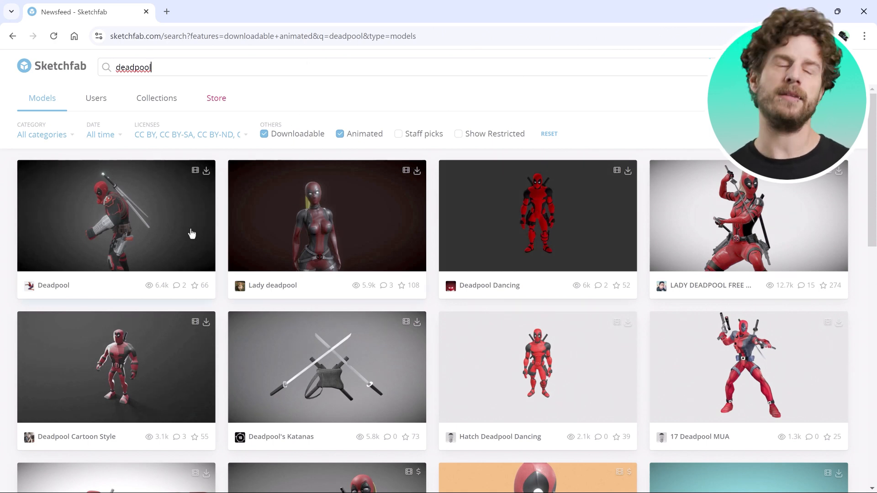
Select the first Deadpool result from the filtered Sketchfab search.
click(116, 216)
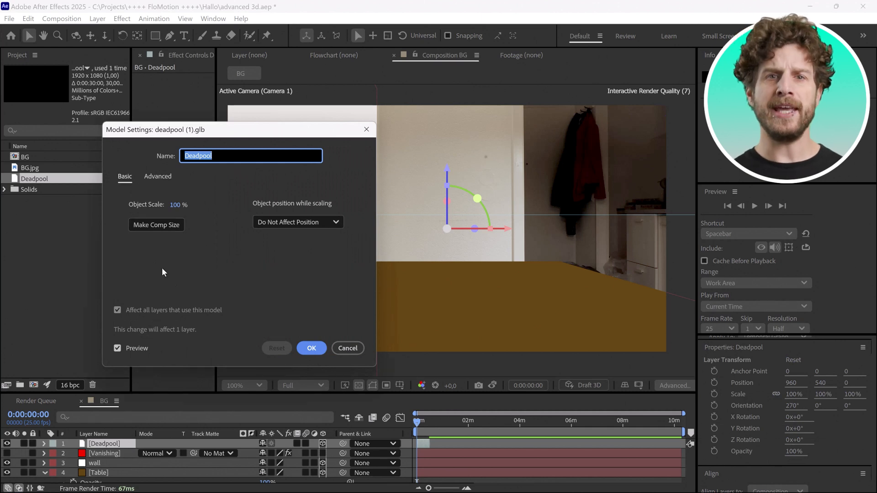
Make the Deadpool model comp size while keeping Do Not Affect Position.
click(156, 225)
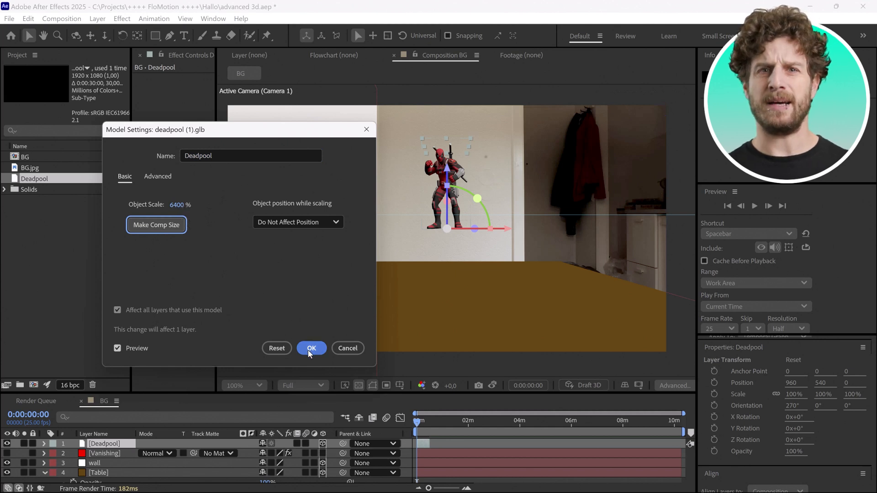
click(311, 348)
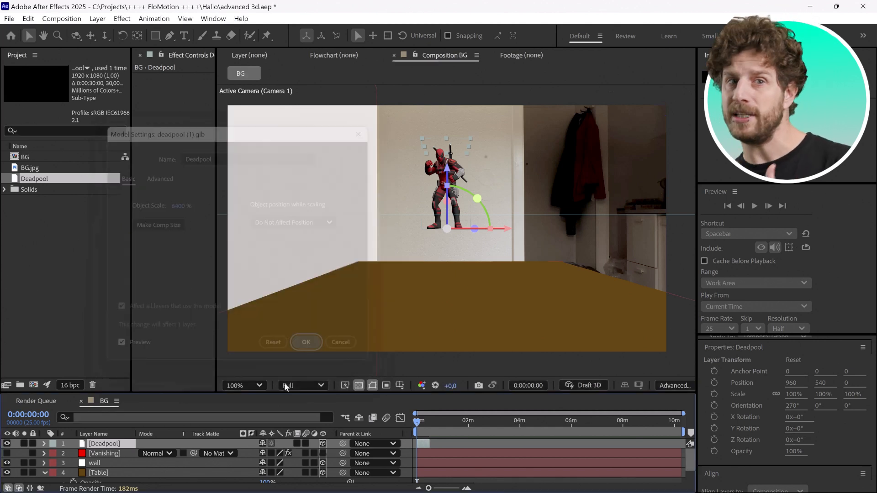
click(306, 341)
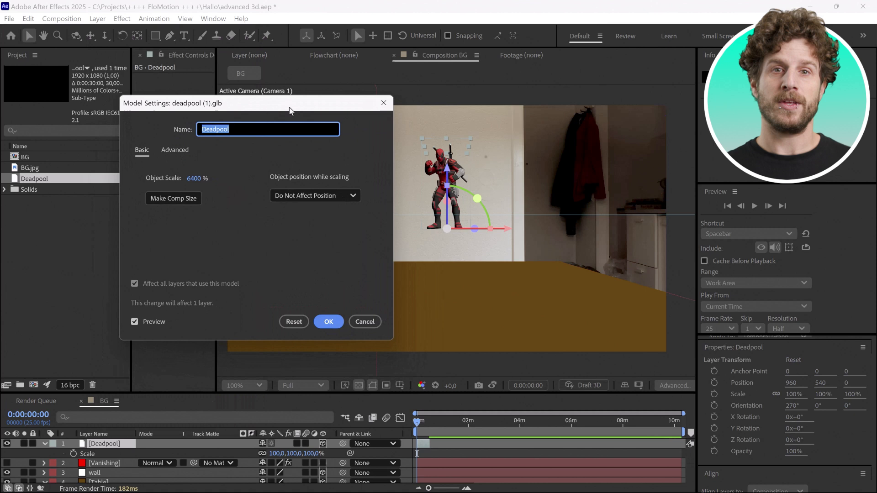
click(315, 196)
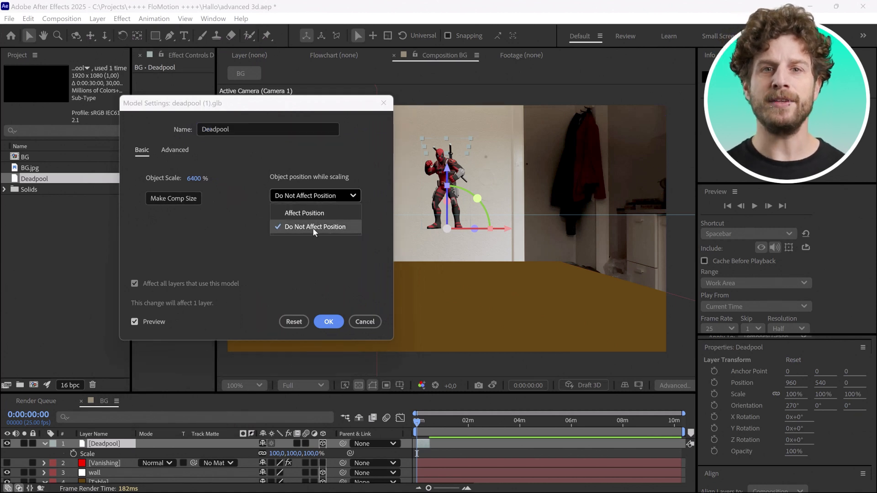
click(314, 227)
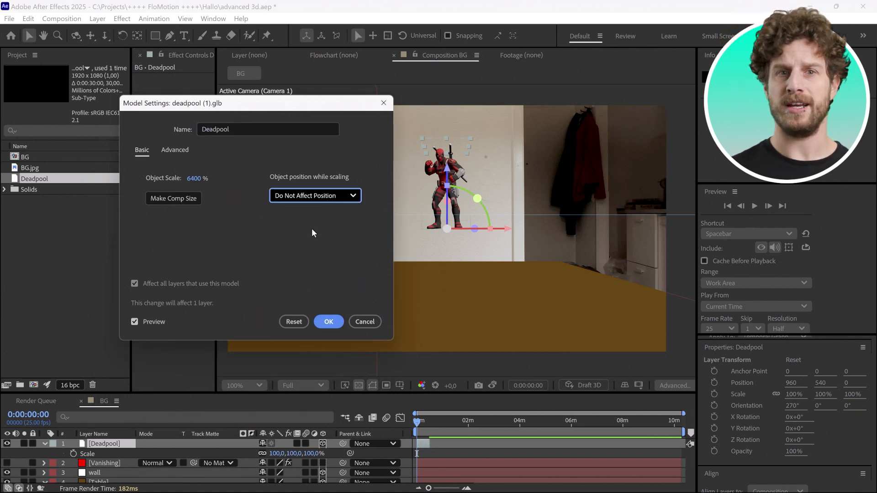
Try the Advanced Up Axis option, discard it, and close the model settings.
click(175, 149)
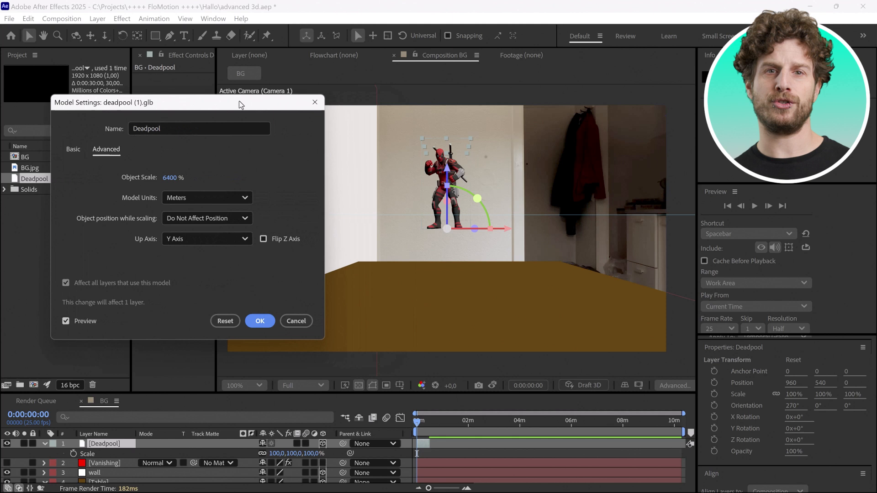
click(264, 239)
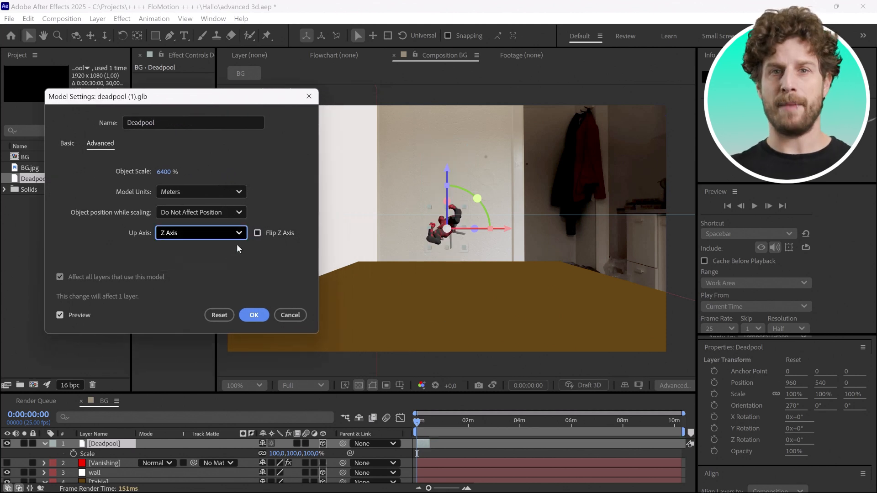
click(253, 315)
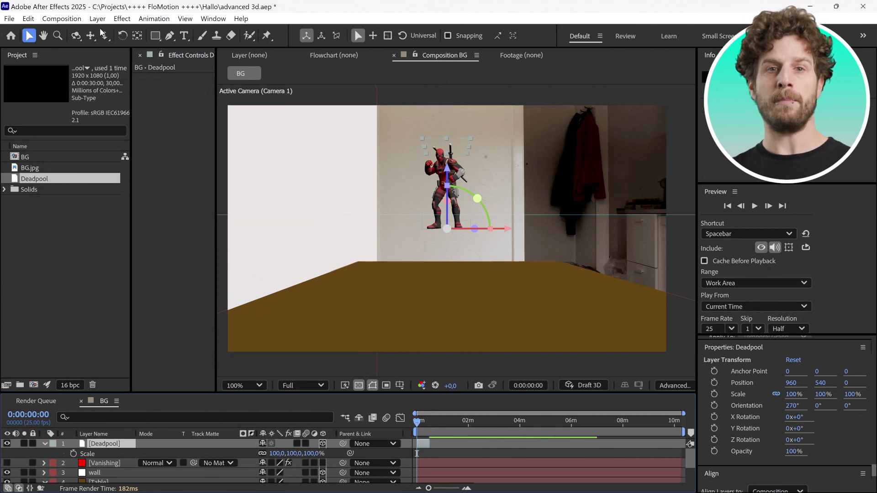
click(98, 19)
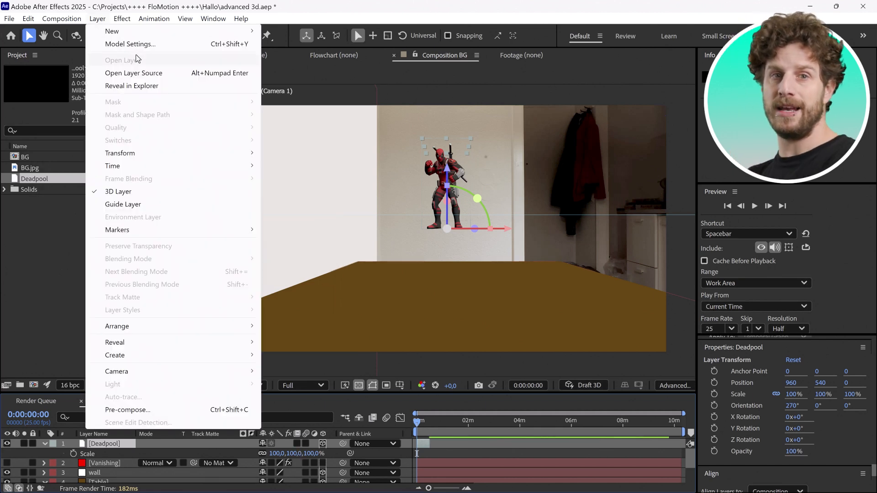
click(131, 44)
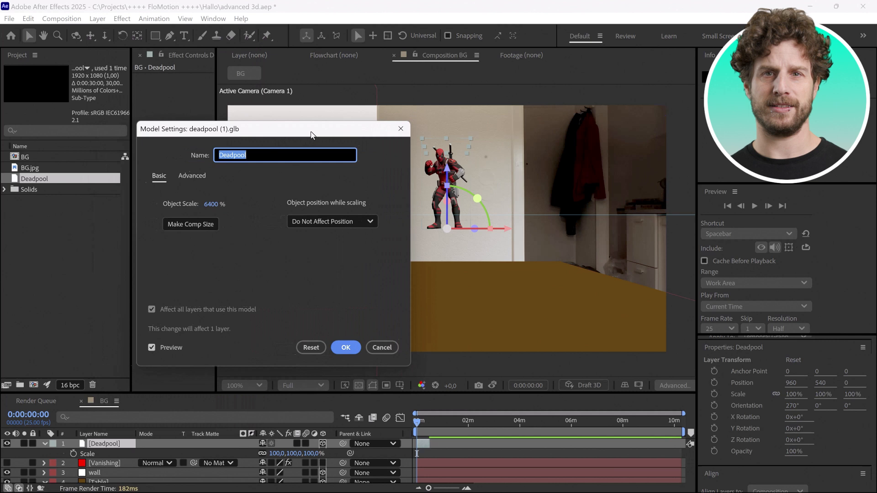
click(346, 348)
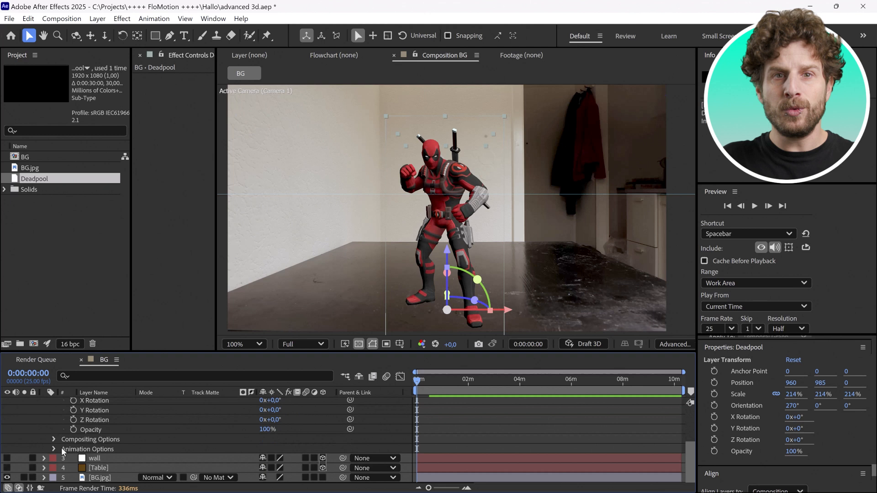
Pick a built-in animation clip in the Deadpool layer's Animation Options.
click(54, 439)
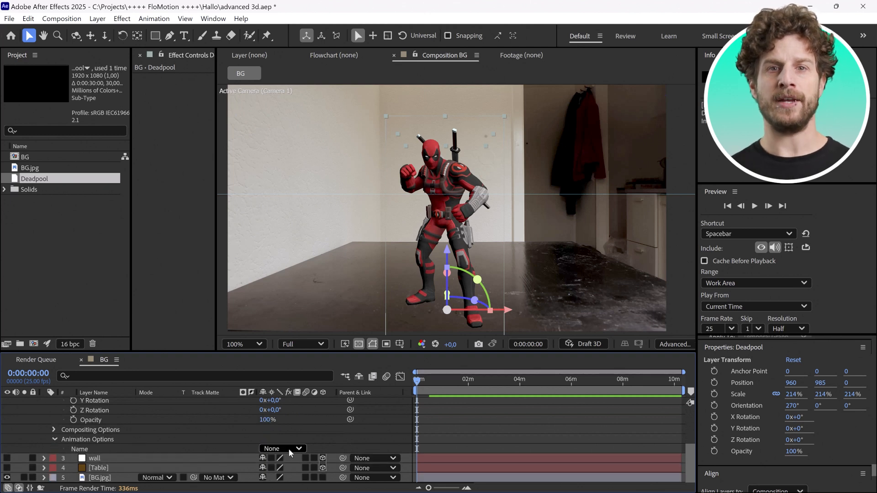
click(282, 448)
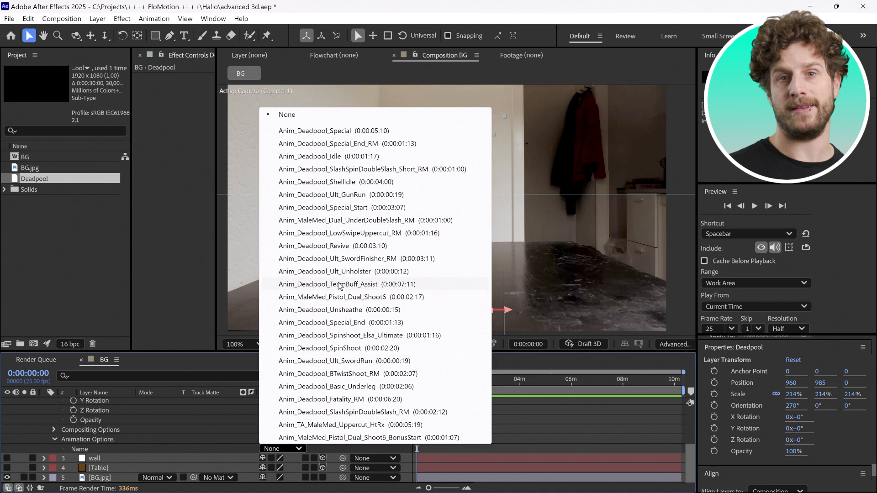
click(327, 284)
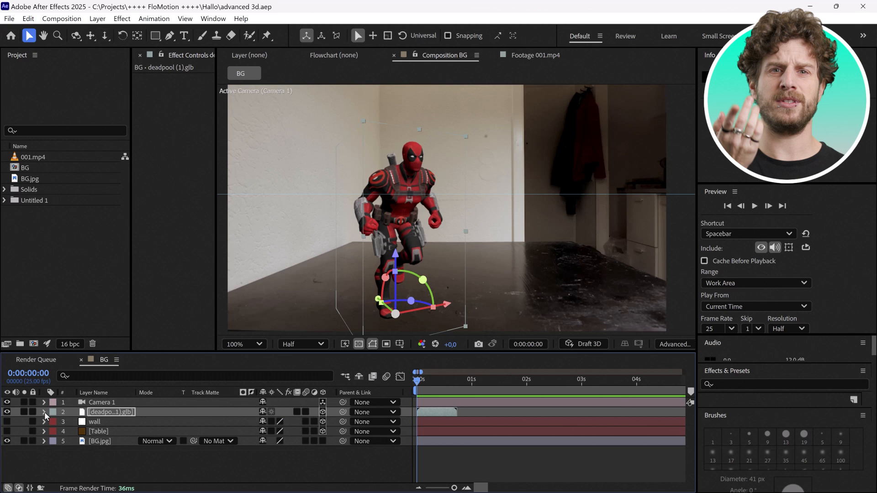
click(43, 412)
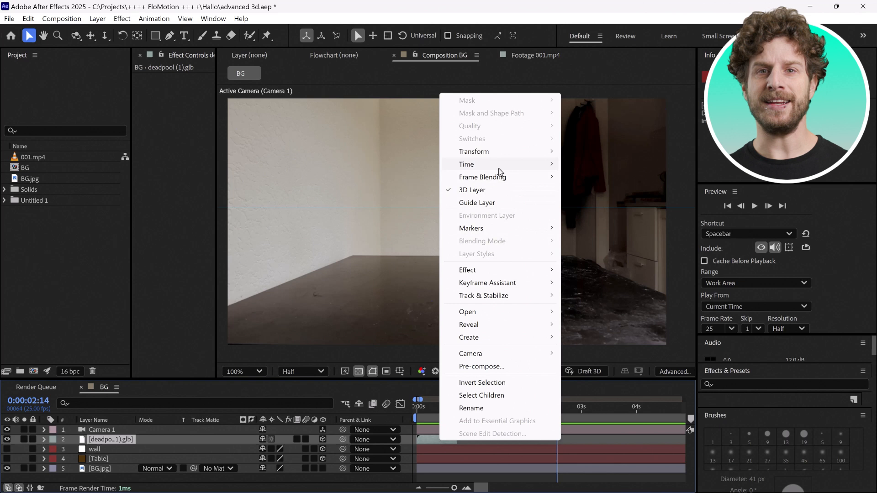
mouse_move(467, 163)
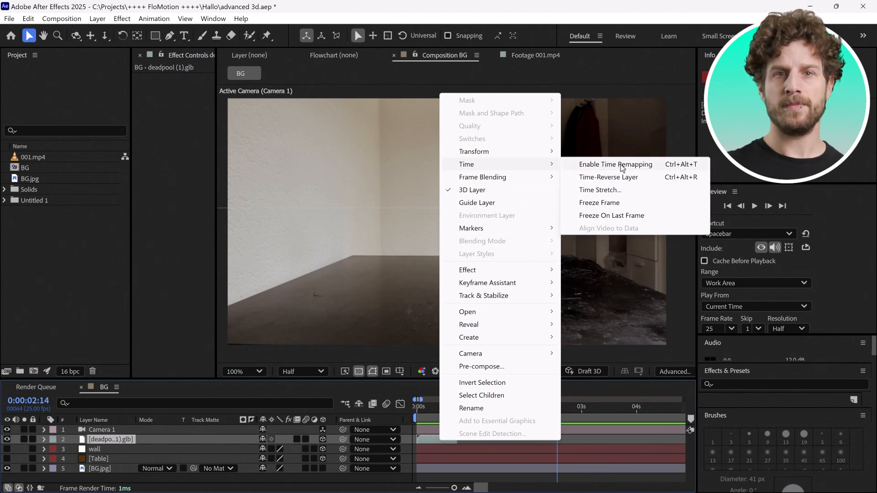
Enable Time Remap on the Deadpool layer and start an expression on it.
click(615, 163)
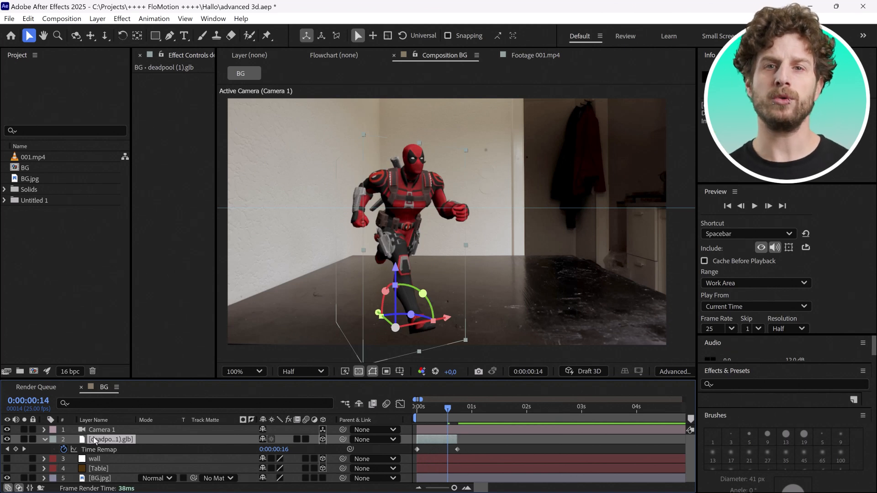
click(99, 449)
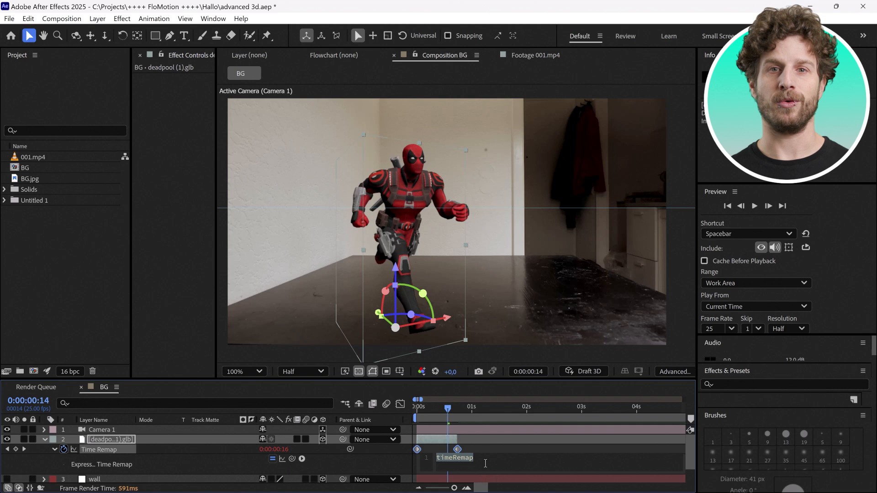
Enter a loopOut() expression on Time Remap so the animation repeats endlessly.
text(L)
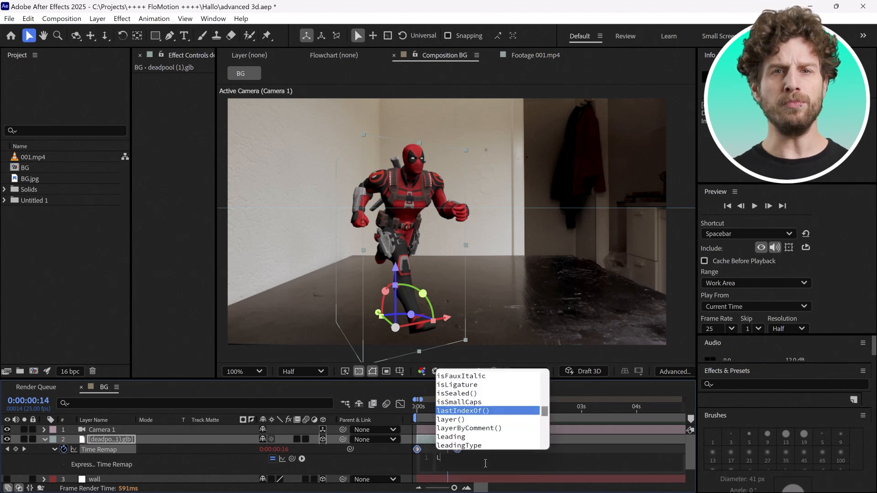
text(OOP)
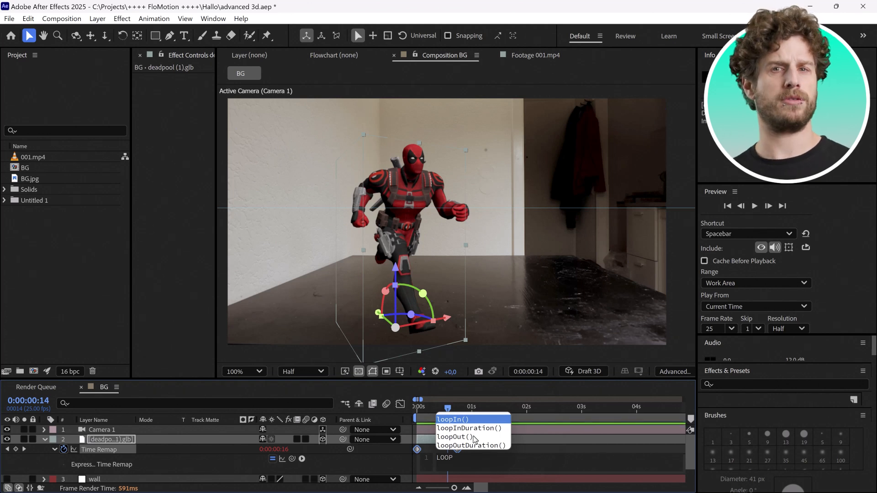
mouse_move(473, 437)
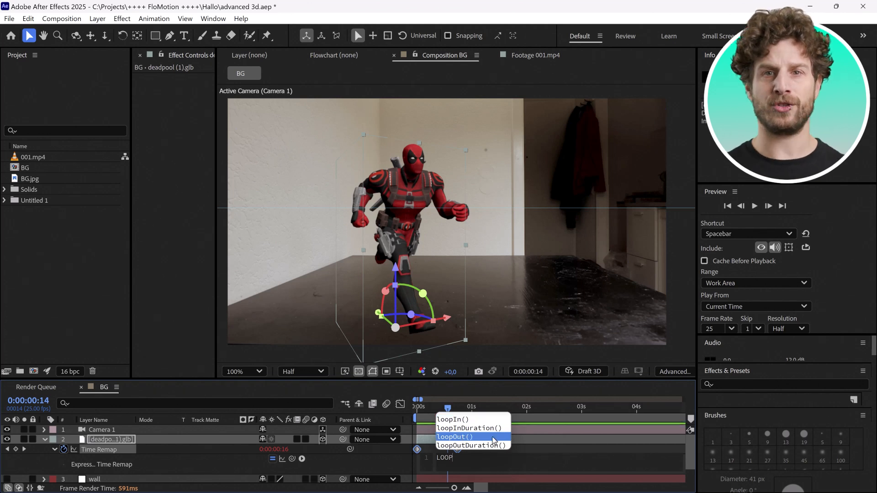
click(455, 437)
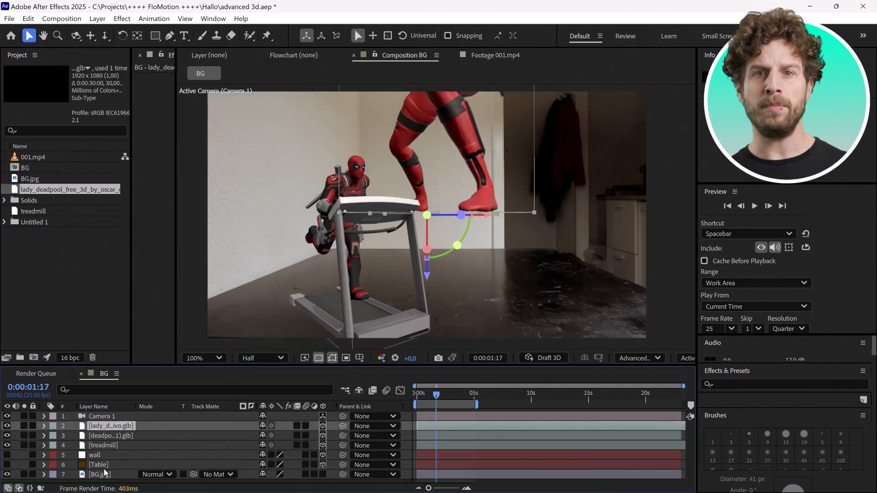
Adjust the lady deadpool layer to stand on the floor beside the treadmill.
click(99, 465)
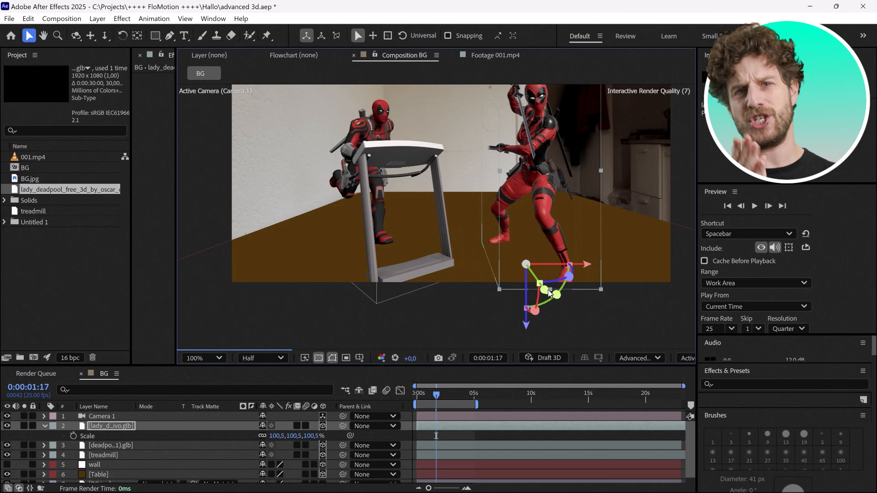
Add an Environment light and go to the Advanced 3D renderer options.
click(97, 18)
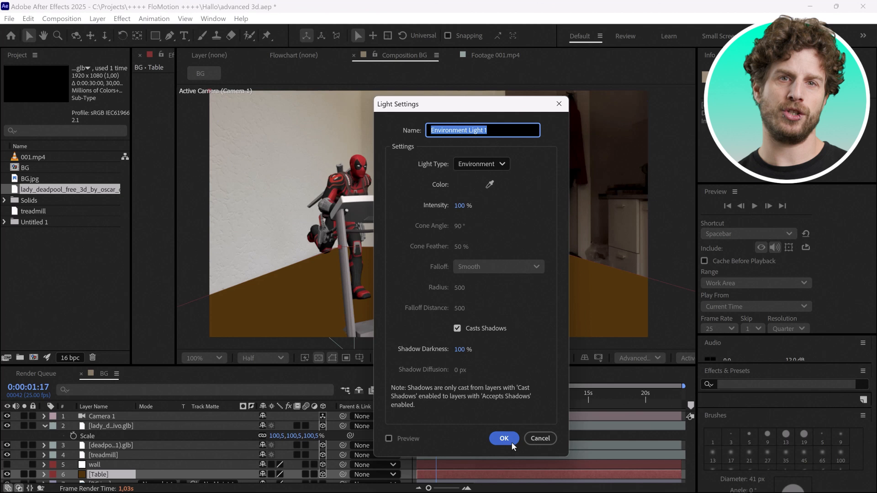
click(503, 437)
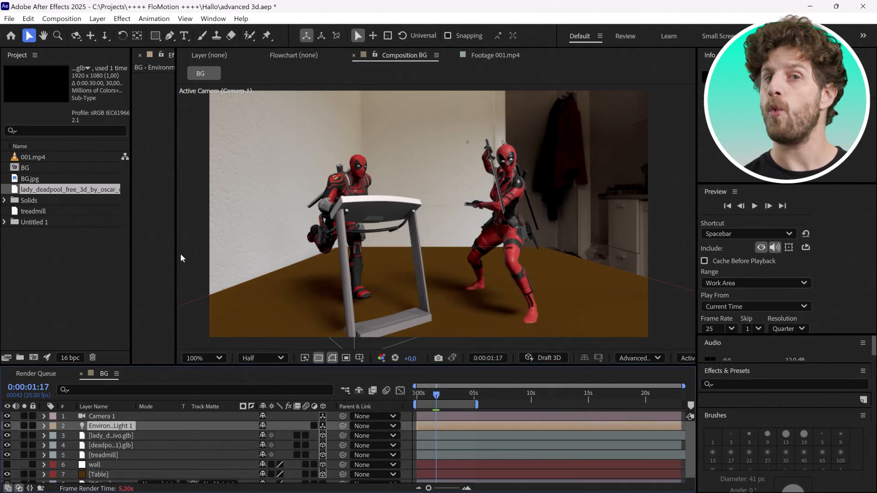
click(111, 436)
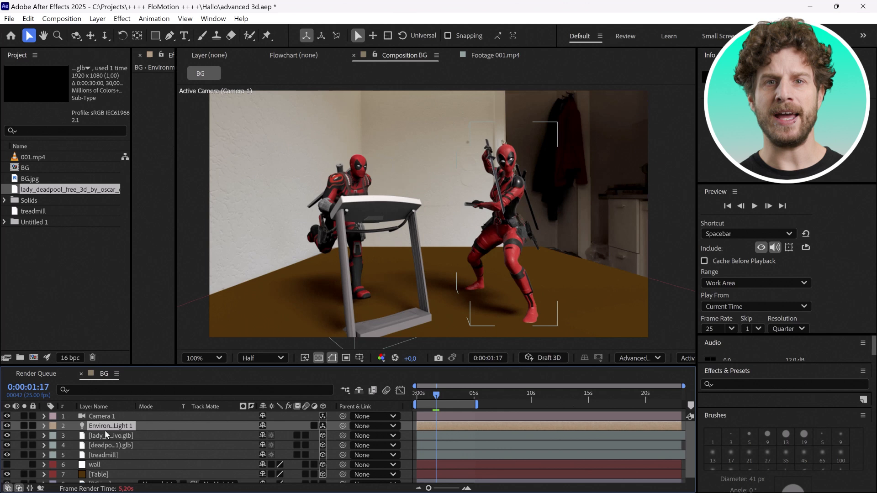
mouse_move(597, 411)
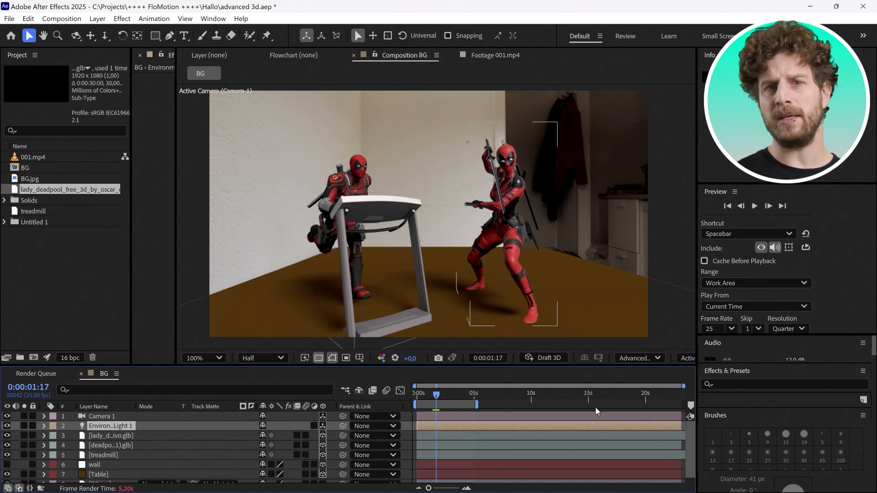
mouse_move(637, 358)
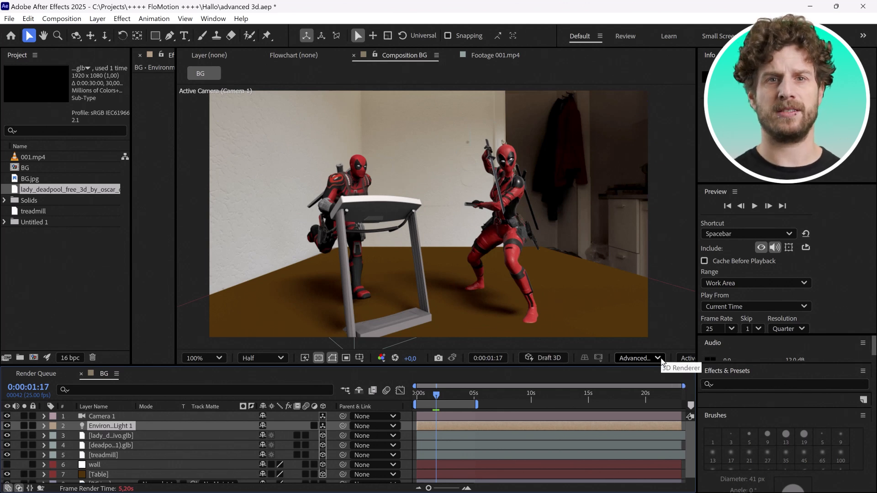
click(638, 358)
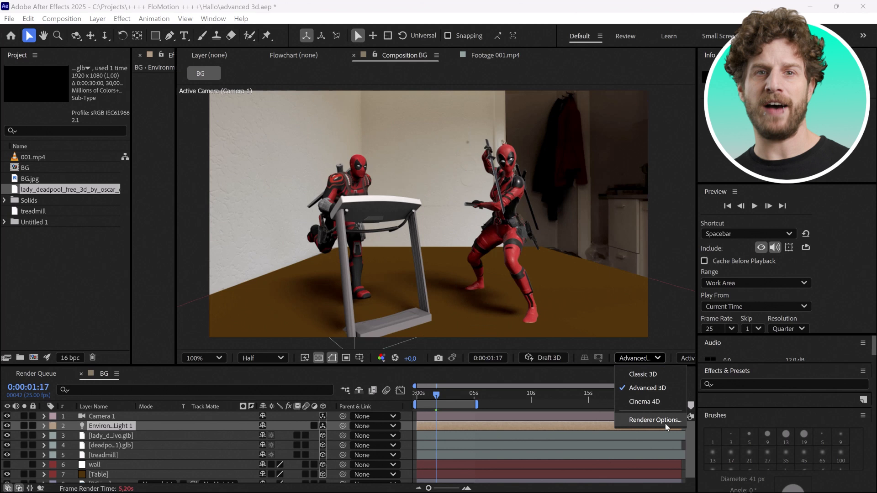
click(654, 421)
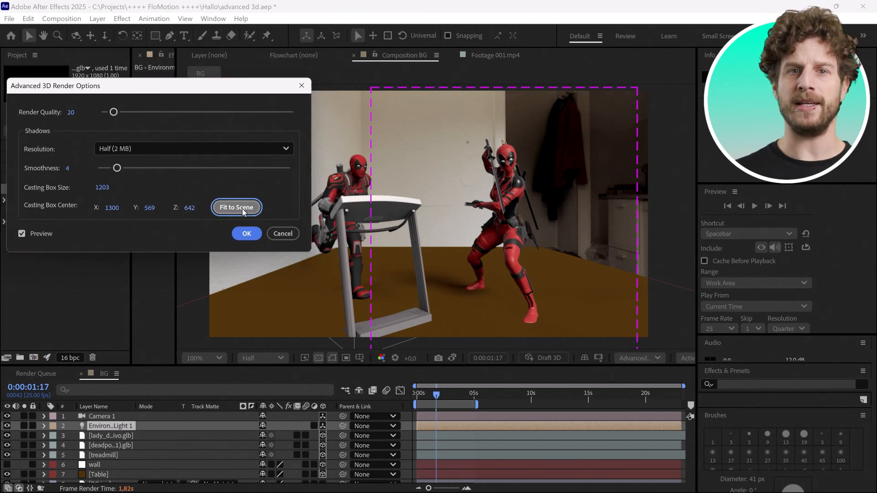
Fit the shadow casting box to the scene and set shadow Resolution to Full.
click(236, 207)
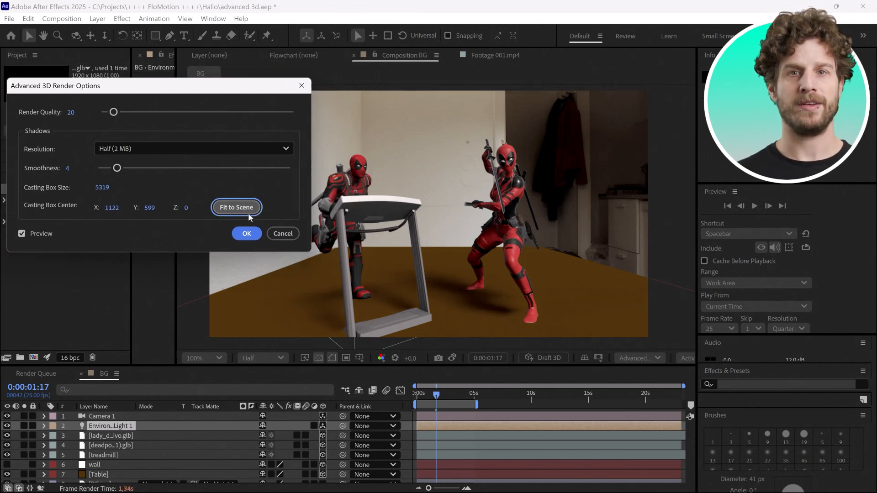
click(193, 148)
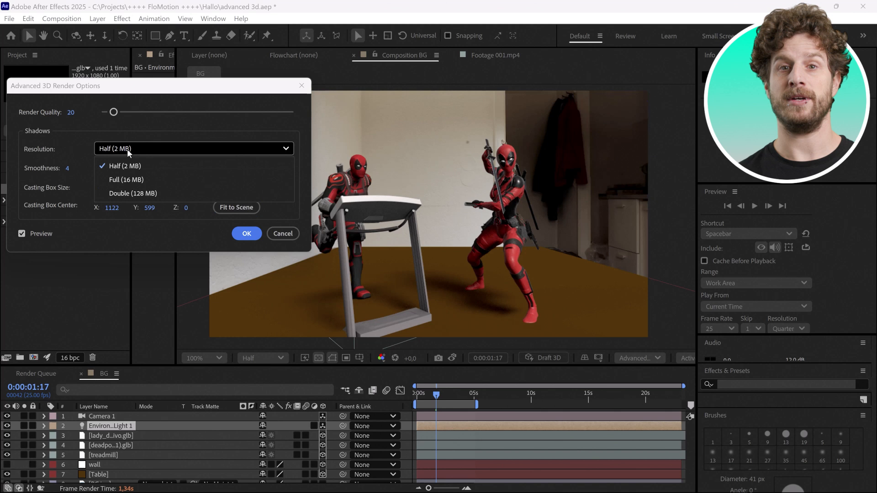
click(126, 180)
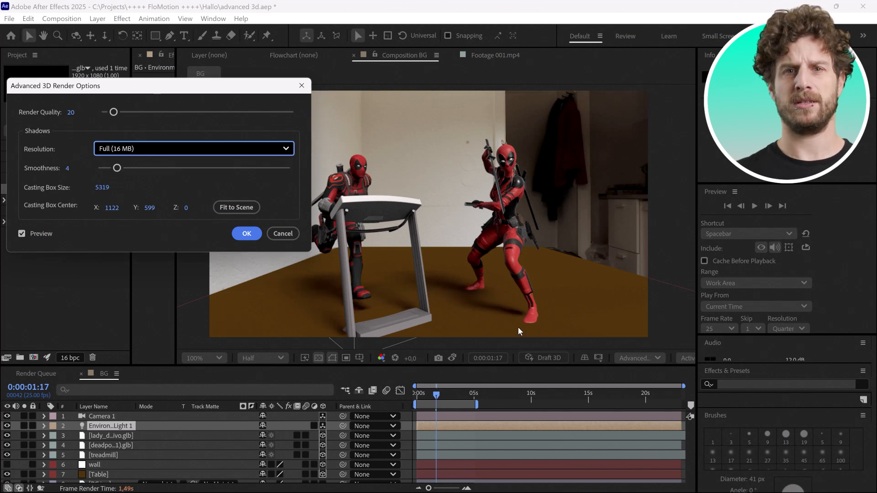
click(194, 148)
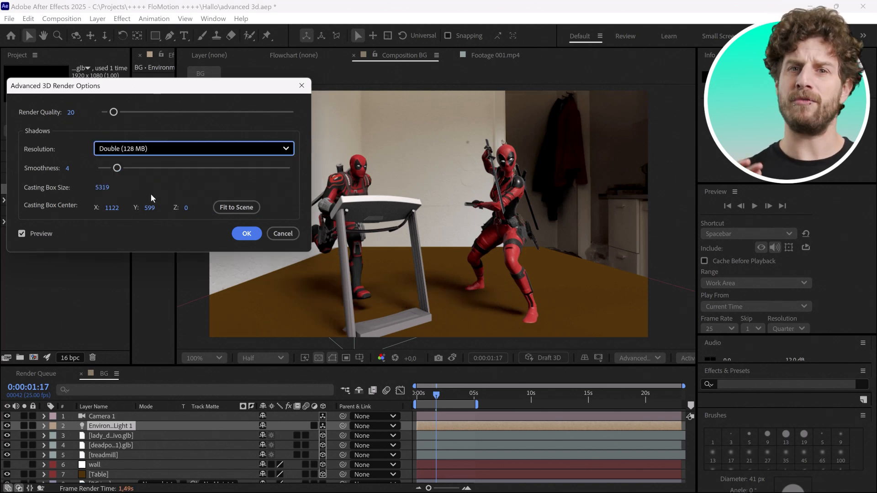
mouse_move(174, 242)
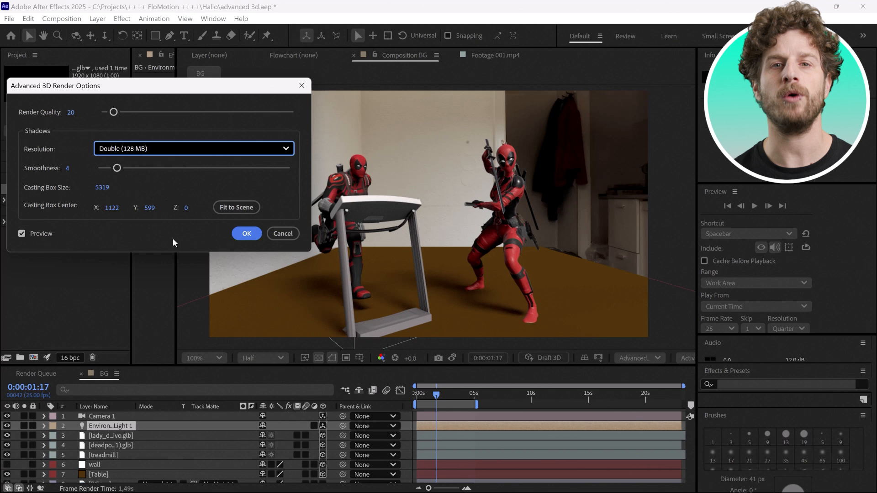
click(193, 148)
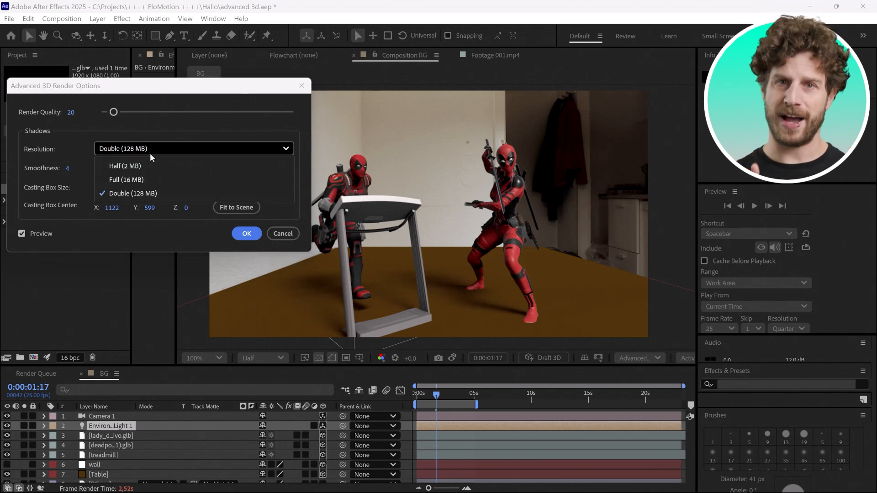
click(126, 180)
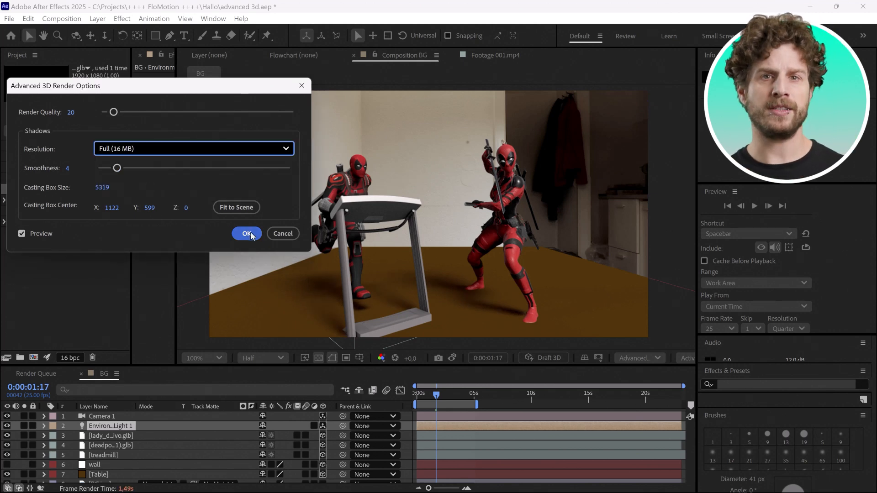
click(247, 233)
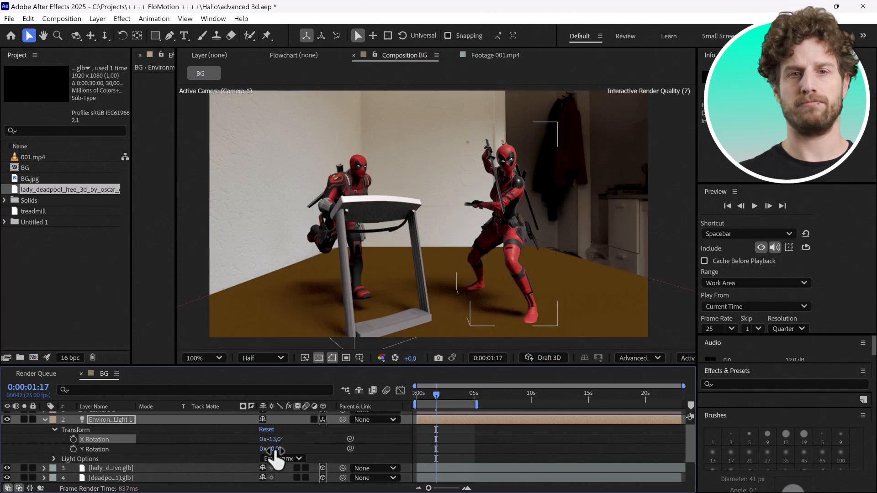
Rotate Environment Light 1 to −13° X and −90° Y, then park the playhead near frame 23.
drag(272, 450, 224, 459)
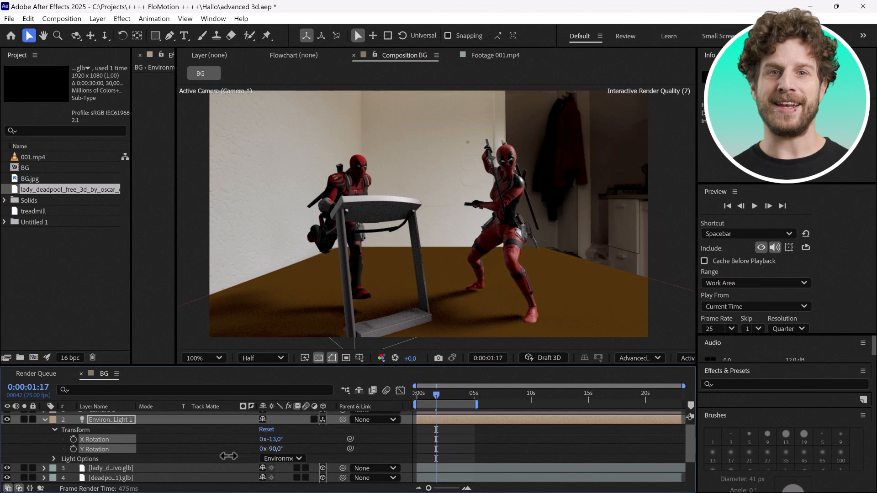
drag(285, 450, 269, 449)
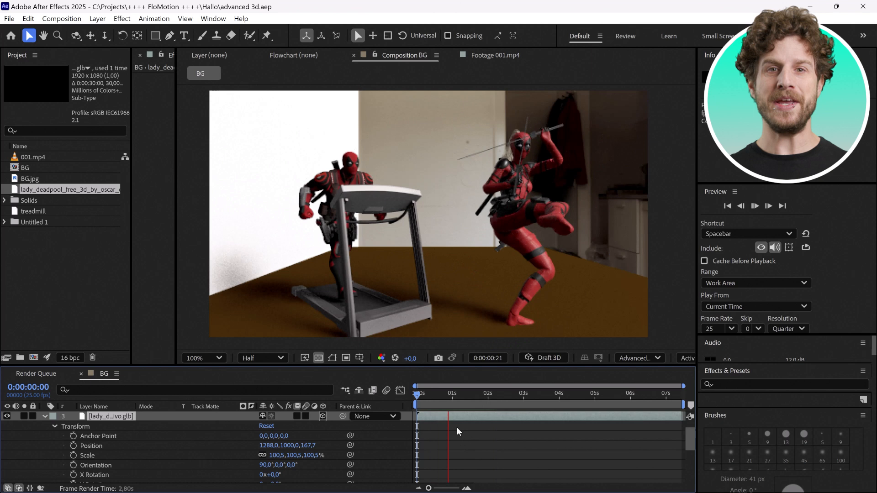
click(472, 393)
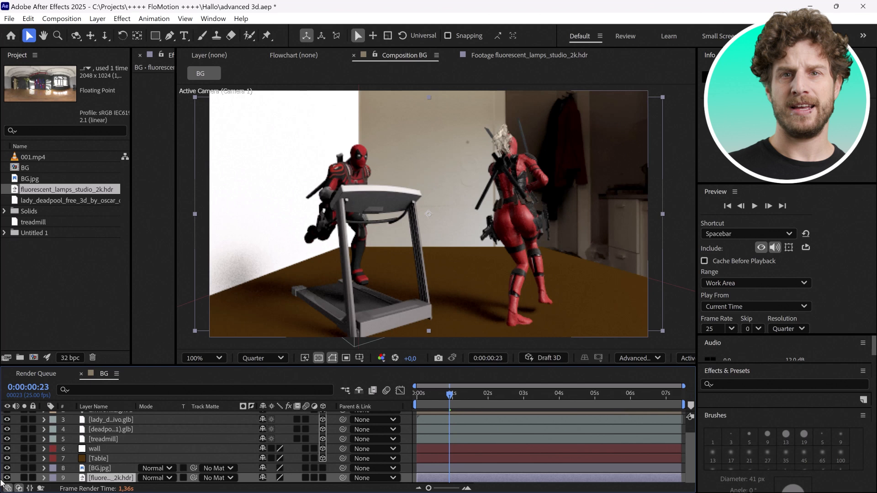
Source the environment light from fluorescent_lamps_studio_2k.hdr and expand the wall layer.
click(276, 449)
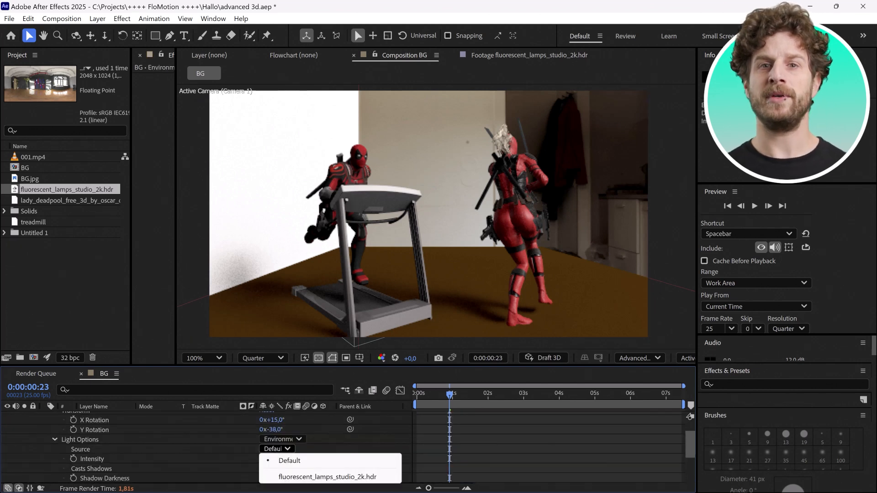
click(328, 477)
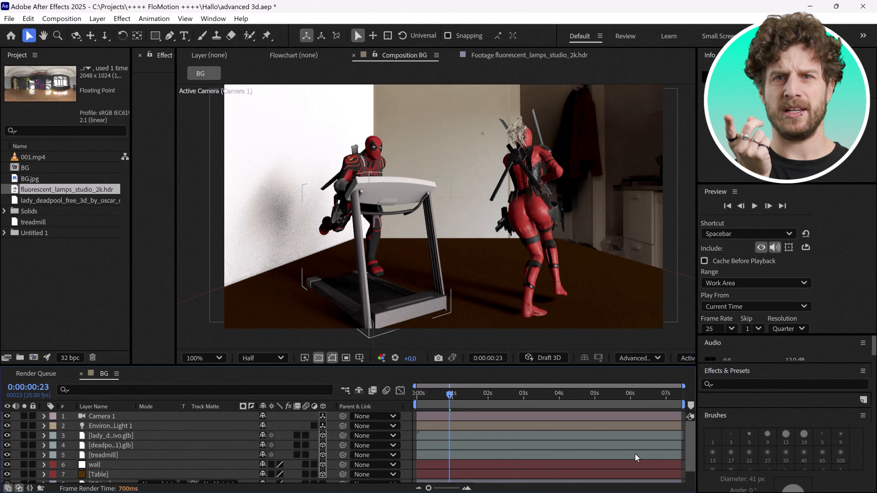
click(94, 465)
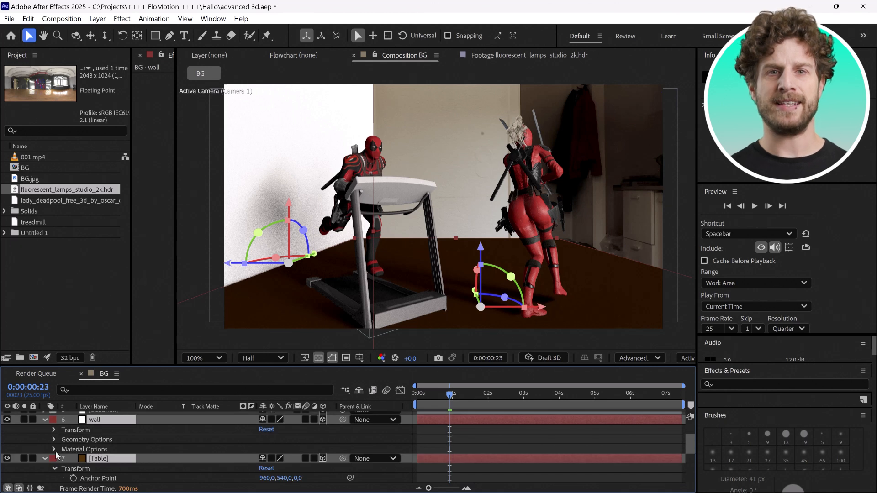
Set Accepts Shadows to Only and eyedrop the dark brown 151210 table colour as shadow colour.
click(53, 450)
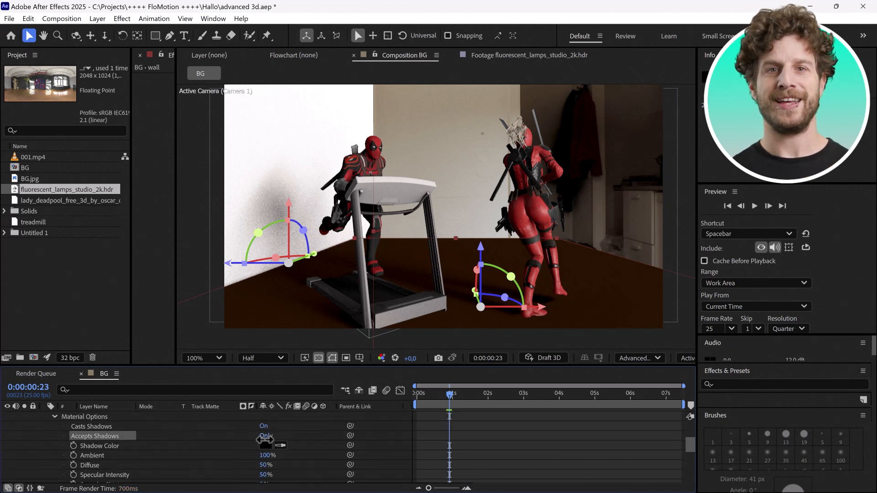
click(266, 446)
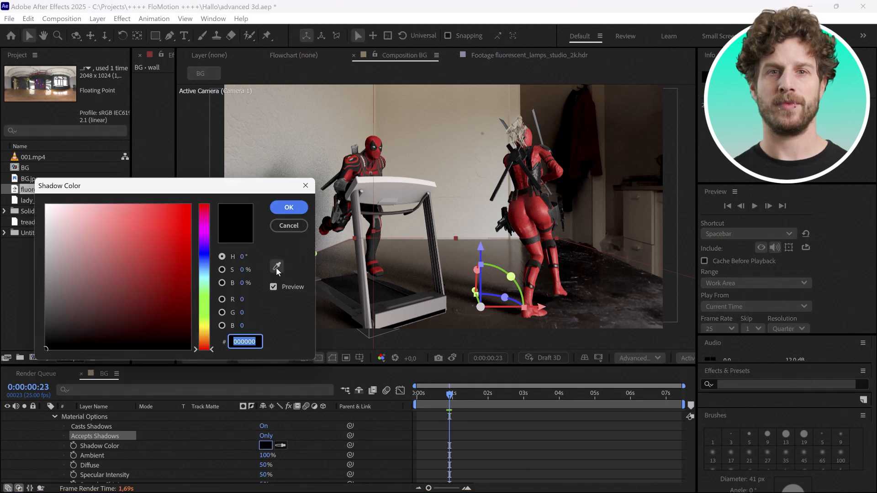
click(609, 258)
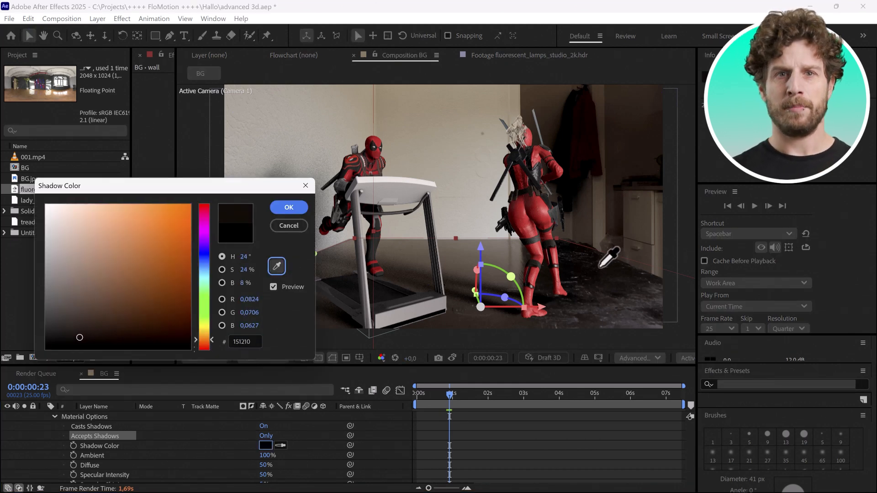
click(289, 207)
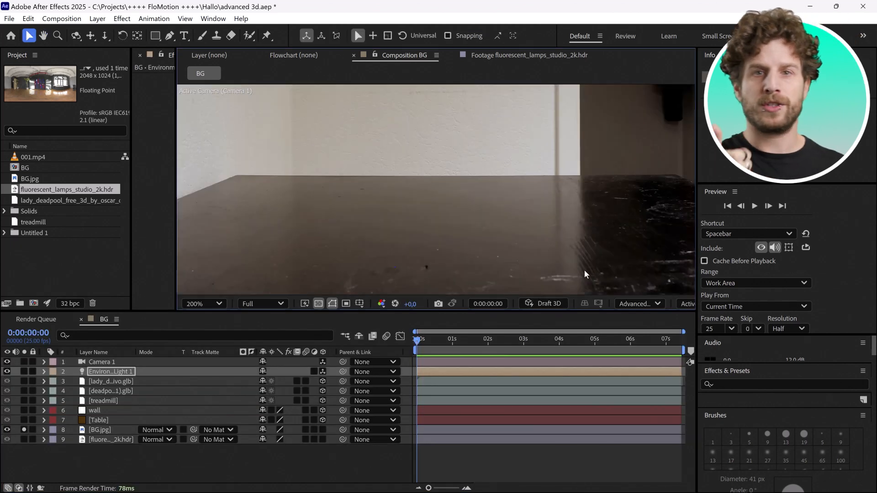
Unhide lady_deadpool, duplicate it and flip the copy with a -100,4 Y scale.
click(196, 303)
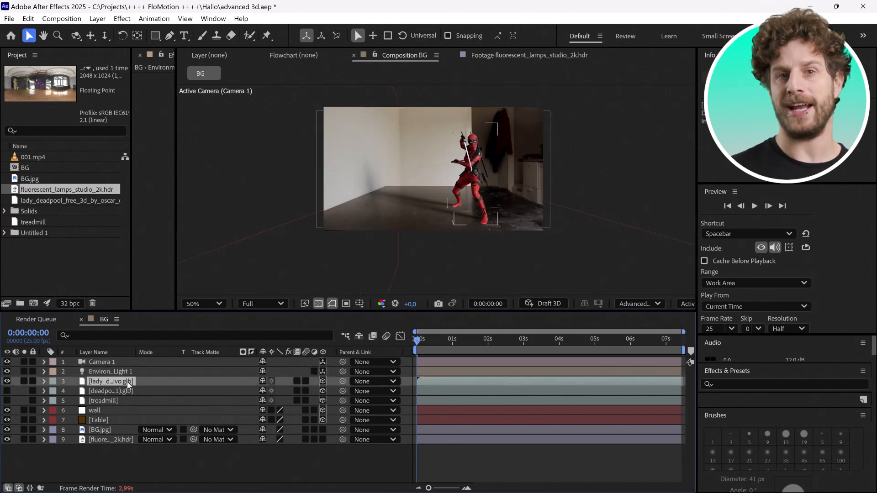
click(110, 381)
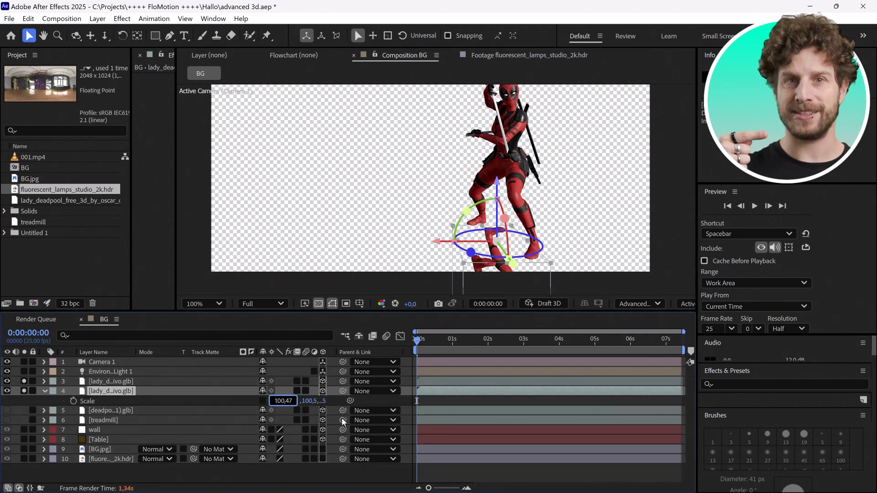
text(-100,4)
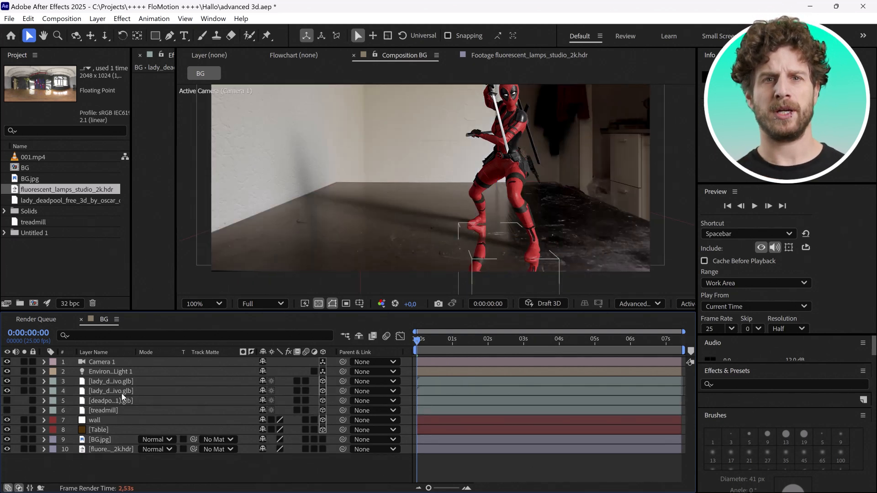
Duplicate BG.jpg and drag the copy between the model and its mirrored reflection.
click(43, 390)
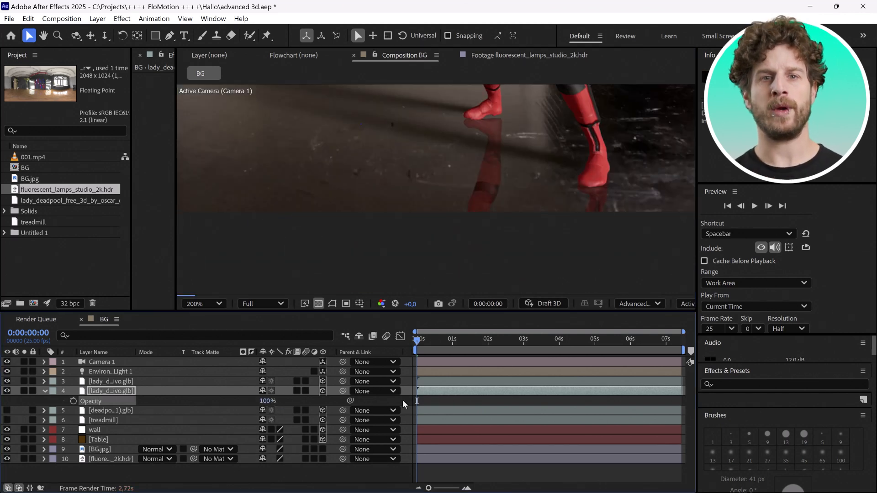
click(43, 391)
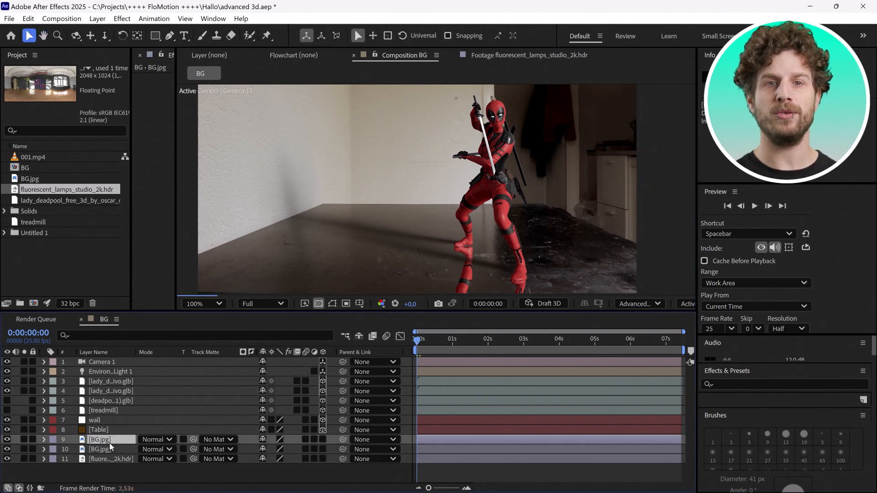
drag(101, 439, 100, 410)
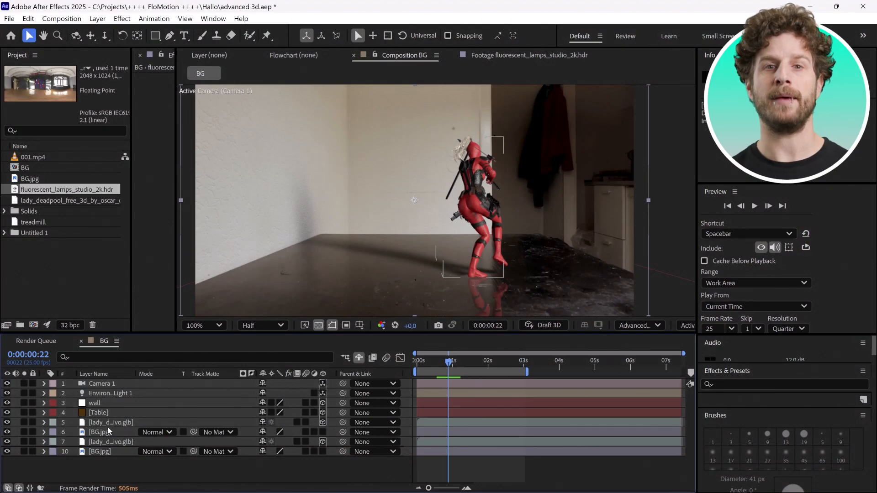
Duplicate Camera 1 and Environment Light 1 and select them with the flipped model for precomposing.
click(111, 442)
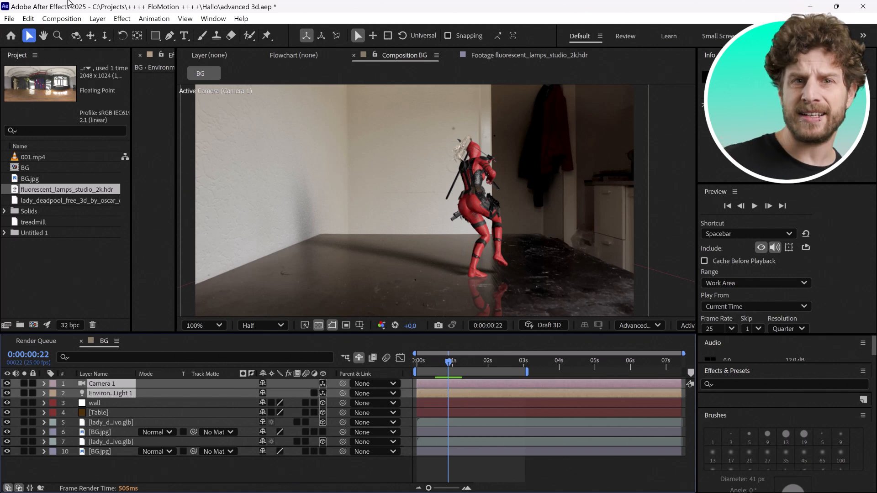
click(28, 18)
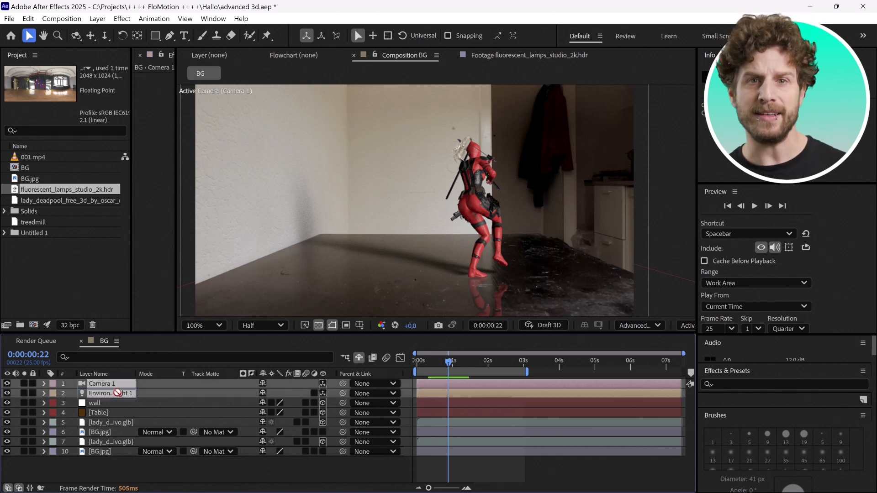
click(27, 18)
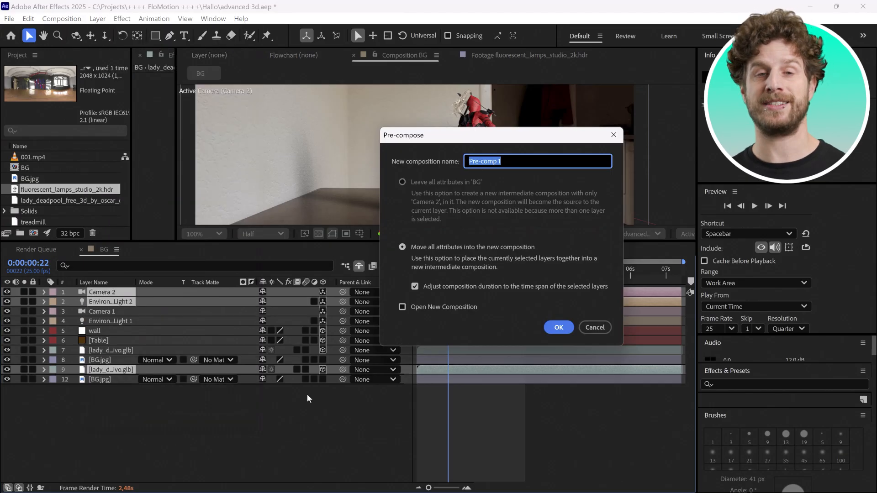
Confirm the Pre-compose dialog to create the reflection precomposition.
click(557, 328)
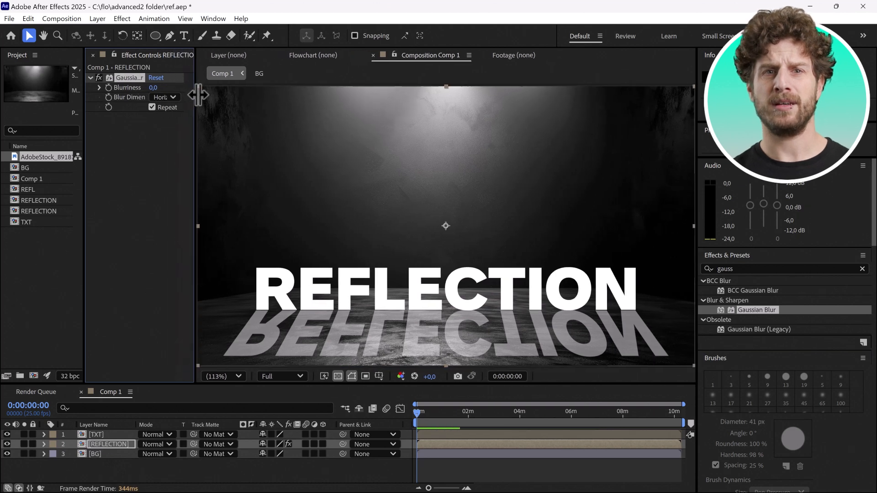
Apply Compound Blur to REFL, driven by the BG photo layer, with Maximum Blur 32.
drag(153, 88, 163, 88)
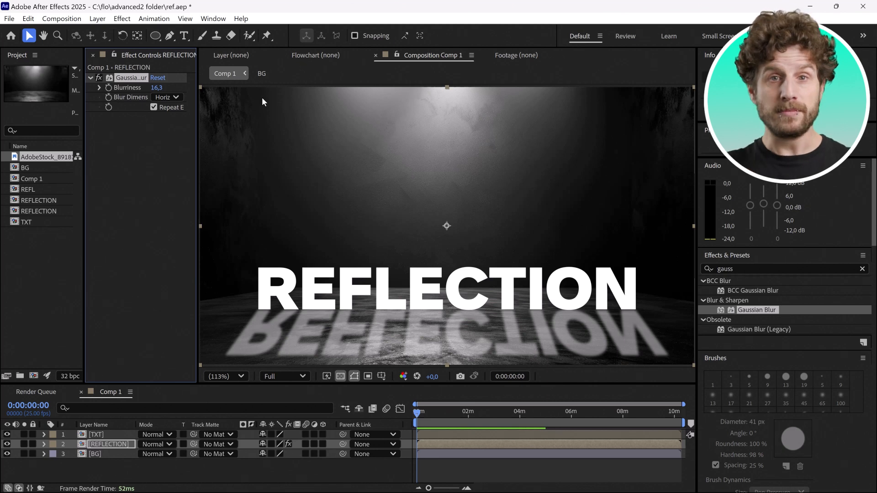
text(compound)
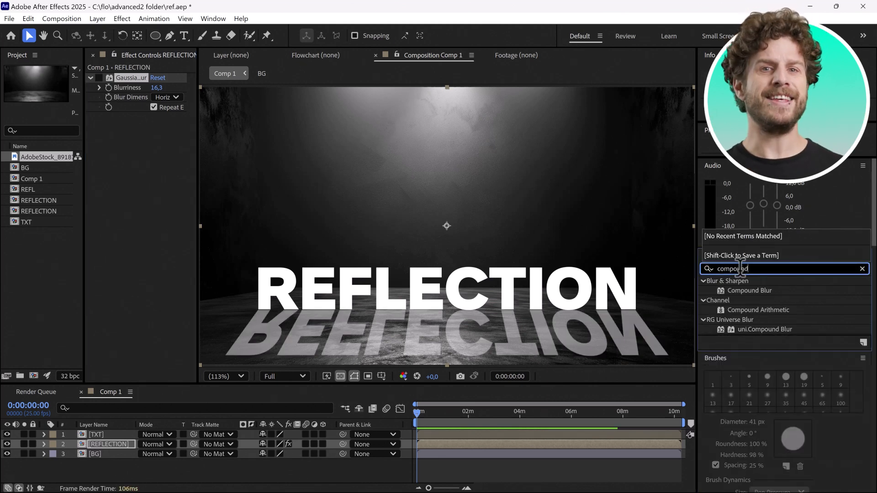
double_click(749, 290)
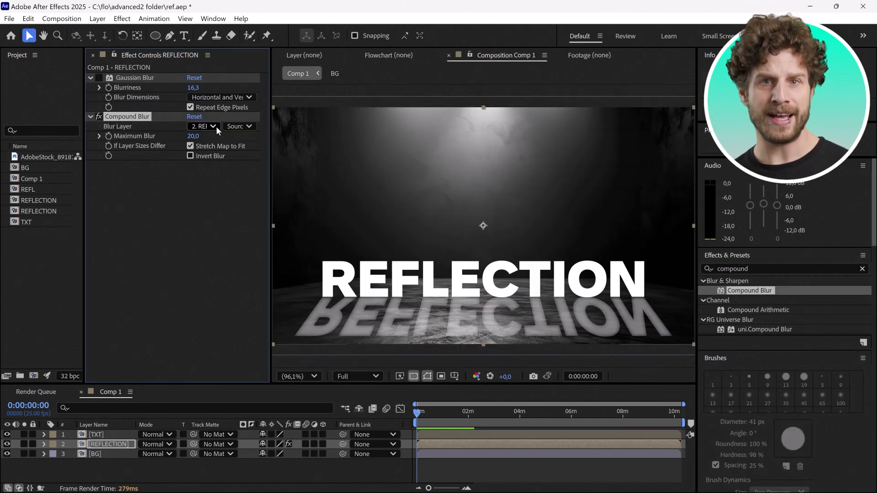
click(203, 126)
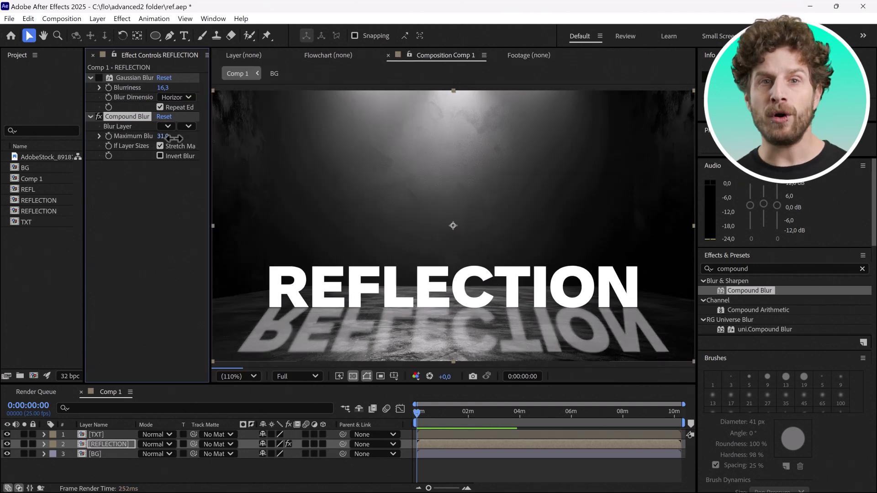
drag(163, 136, 210, 148)
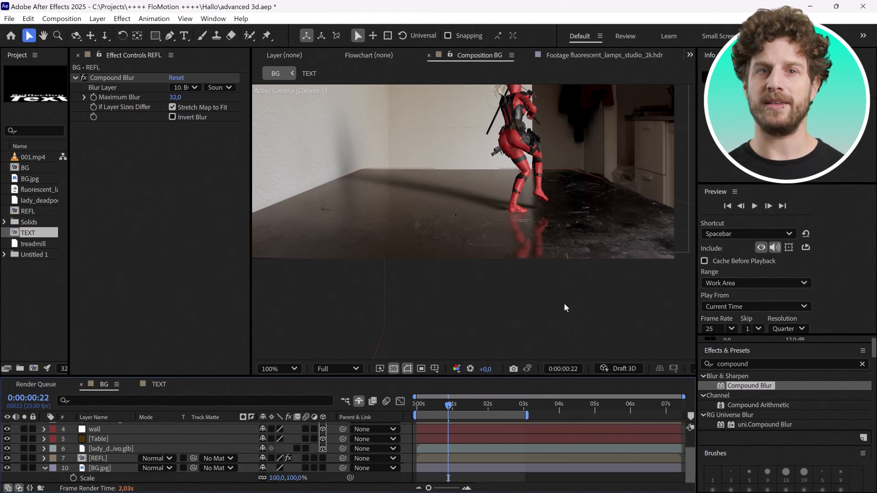
Select the wall, Table and lady_deadpool layers for a precomp named CHARACTER.
click(26, 19)
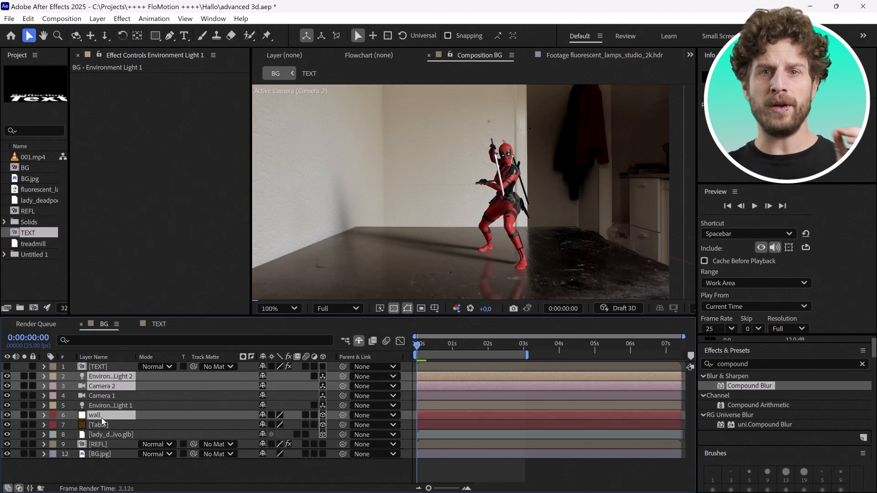
click(110, 435)
text(CHARACTER)
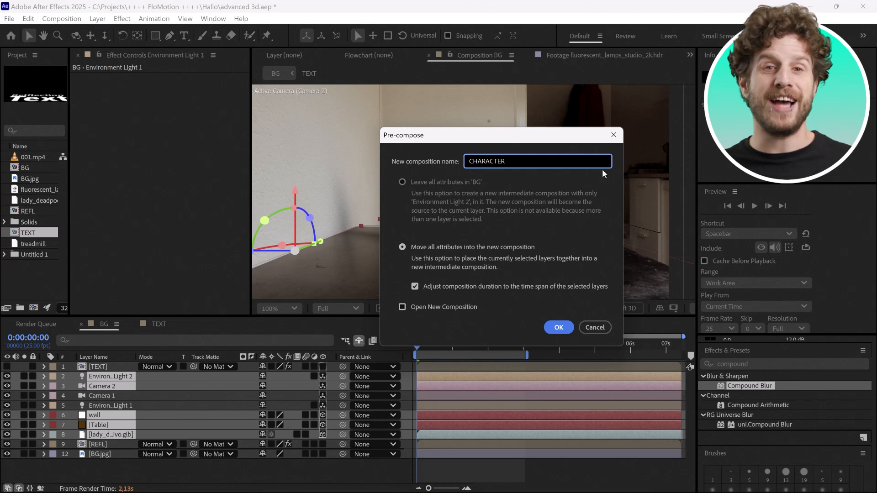
Confirm the CHARACTER precomp and select it to receive Pixel Motion Blur.
click(557, 327)
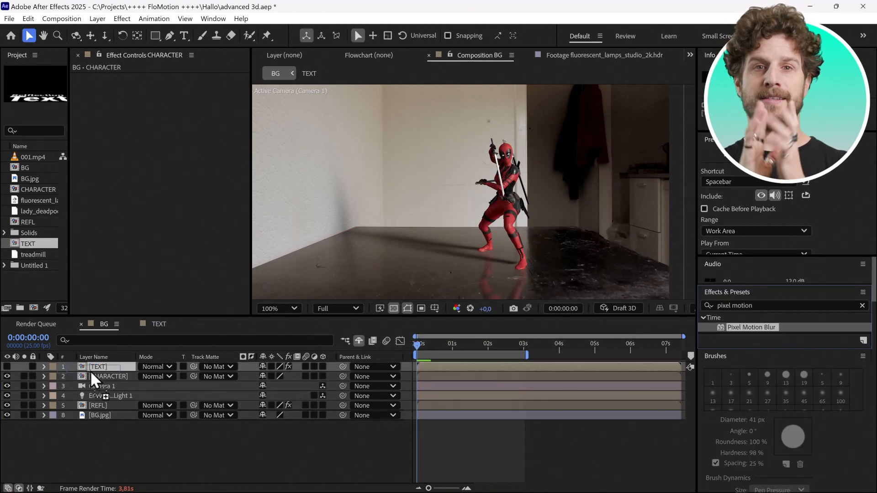
click(109, 375)
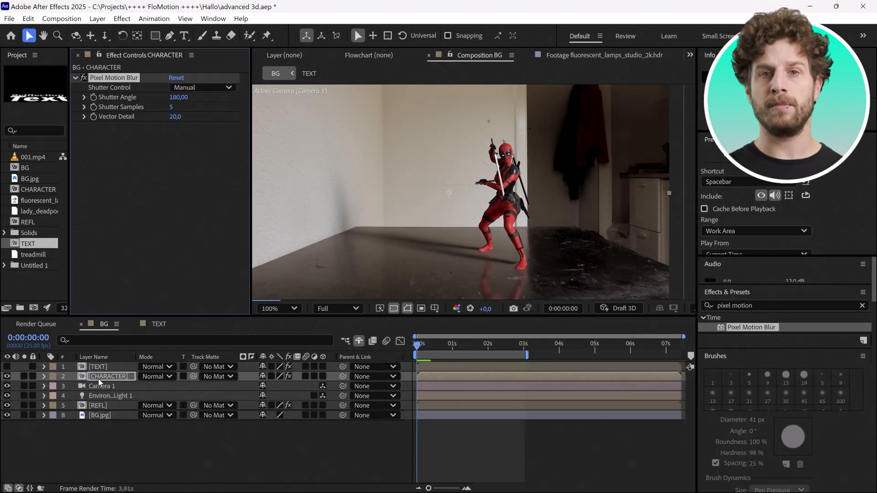